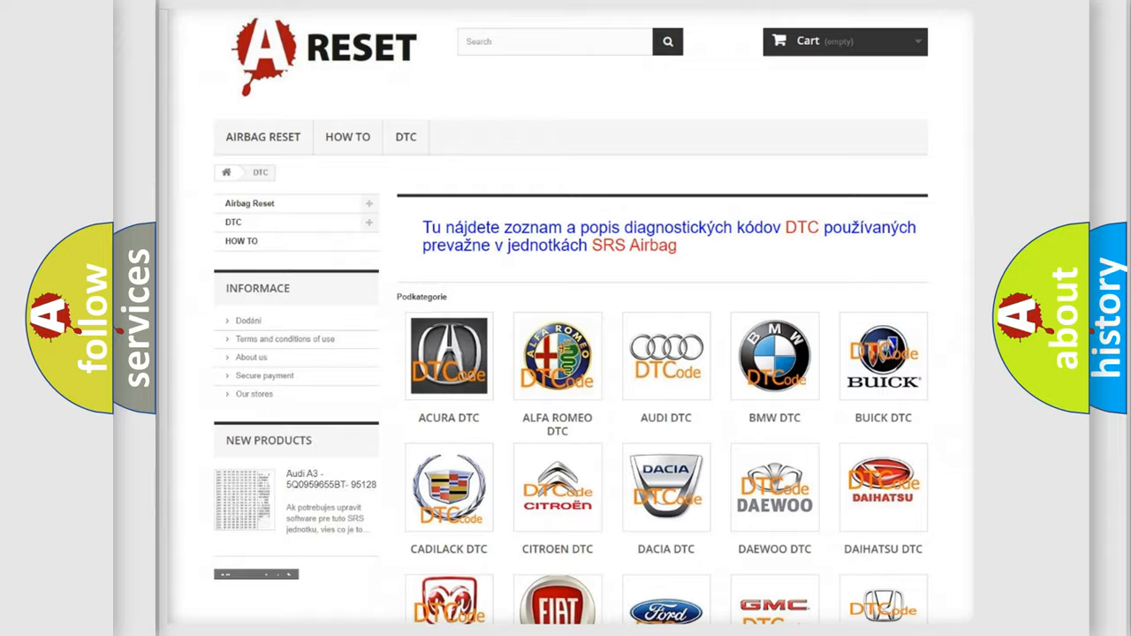
Choose the Saturn logo in the DTC brand grid to show its airbag code list.
scroll(down, 3)
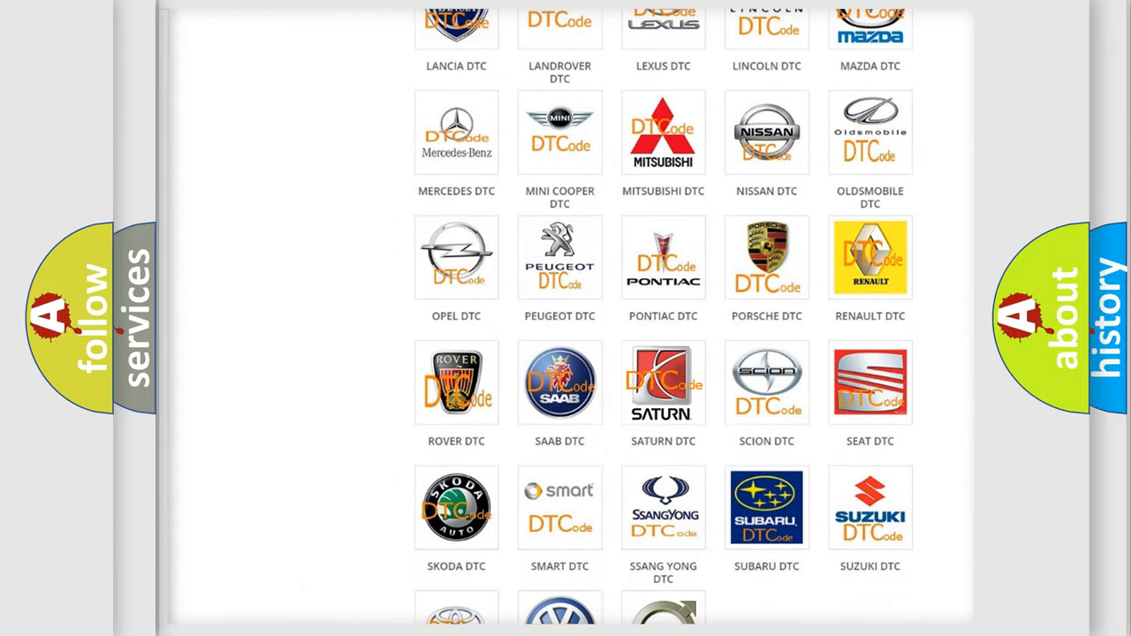
click(663, 382)
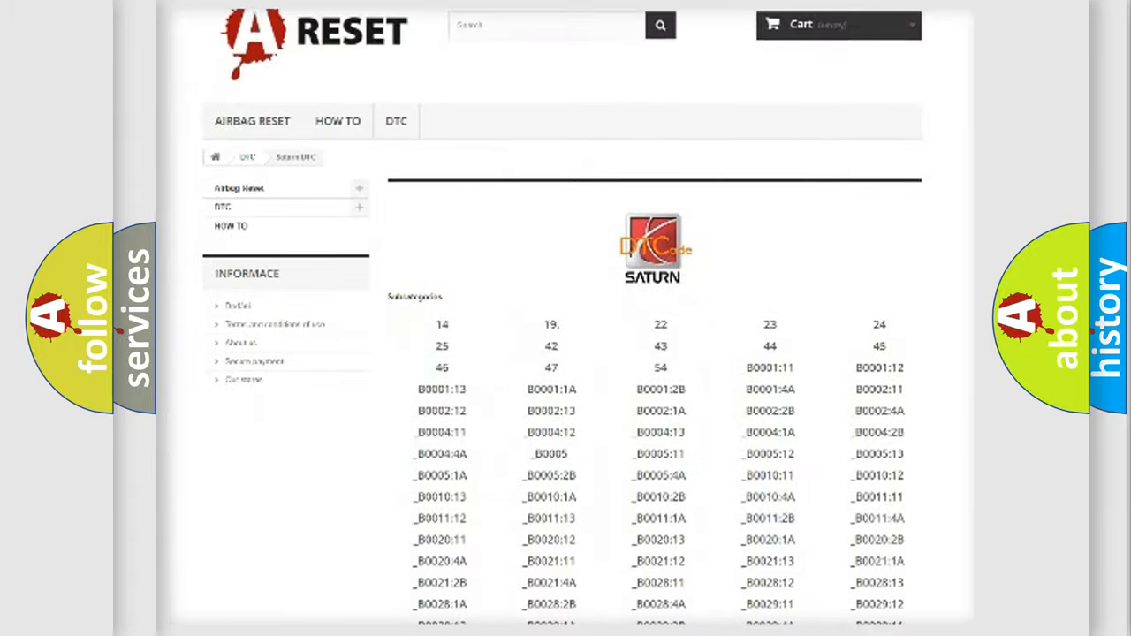
scroll(down, 3)
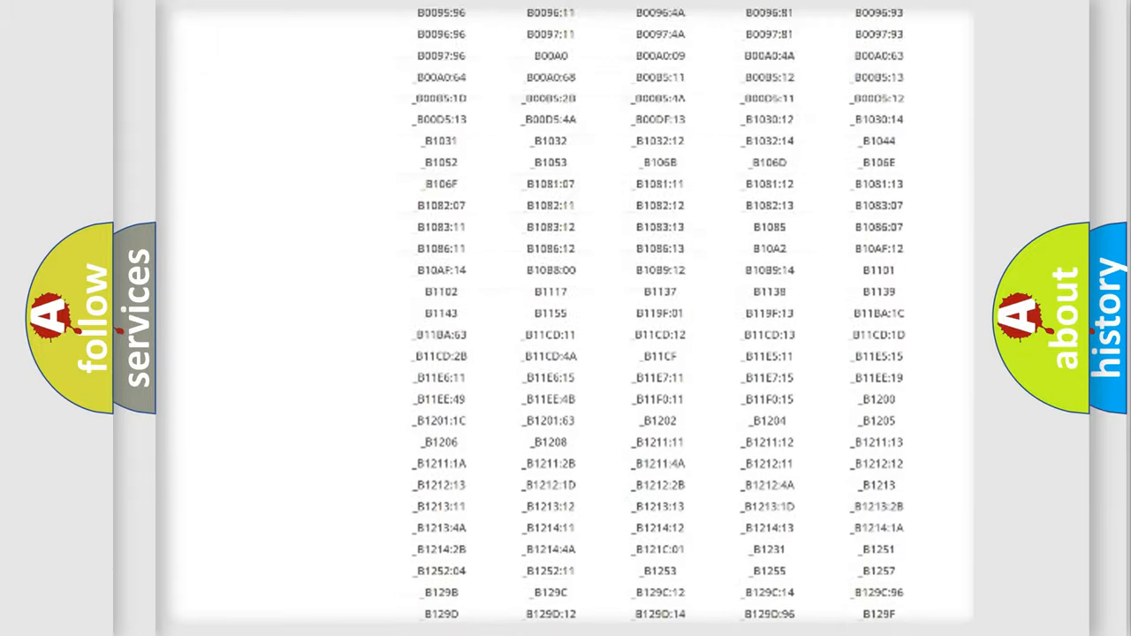
scroll(up, 3)
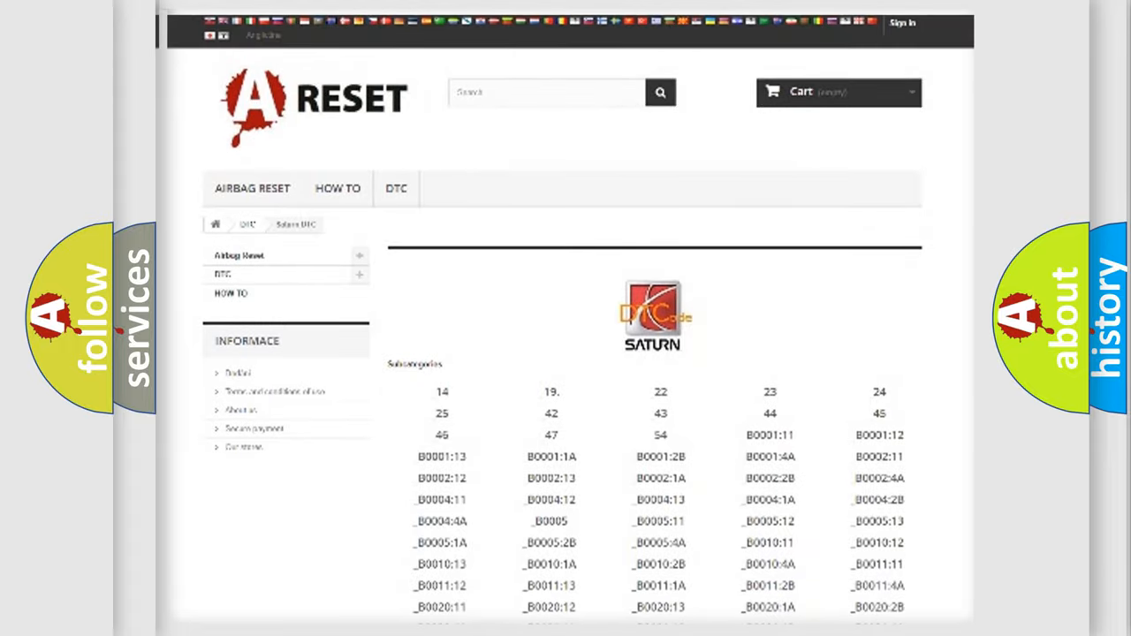